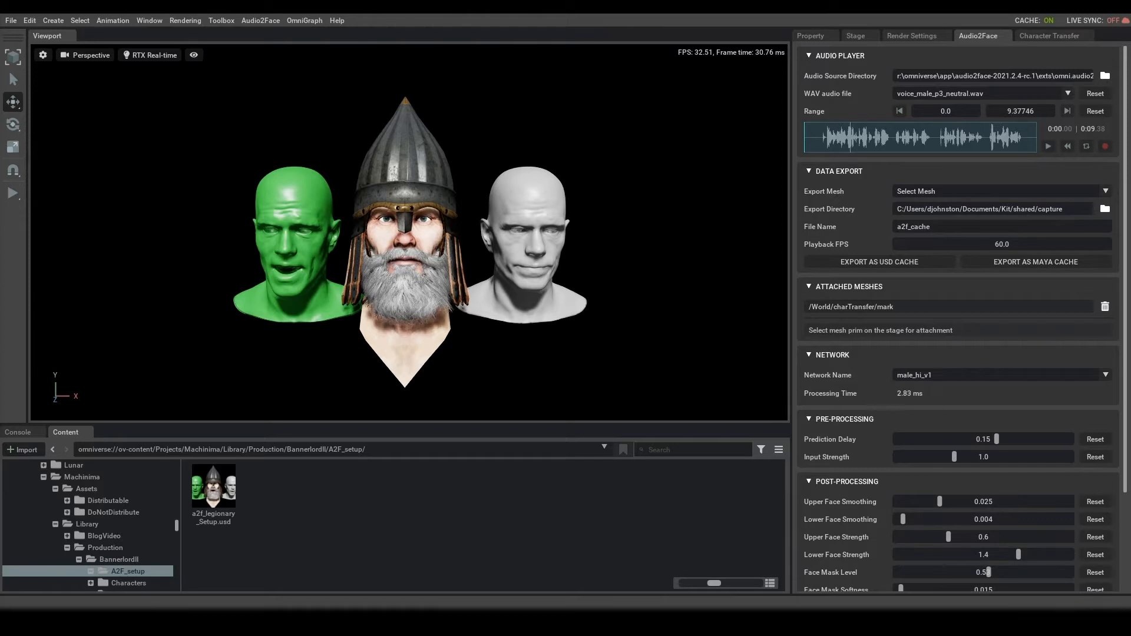
{"action": "mouse_move", "coordinate": [549, 573]}
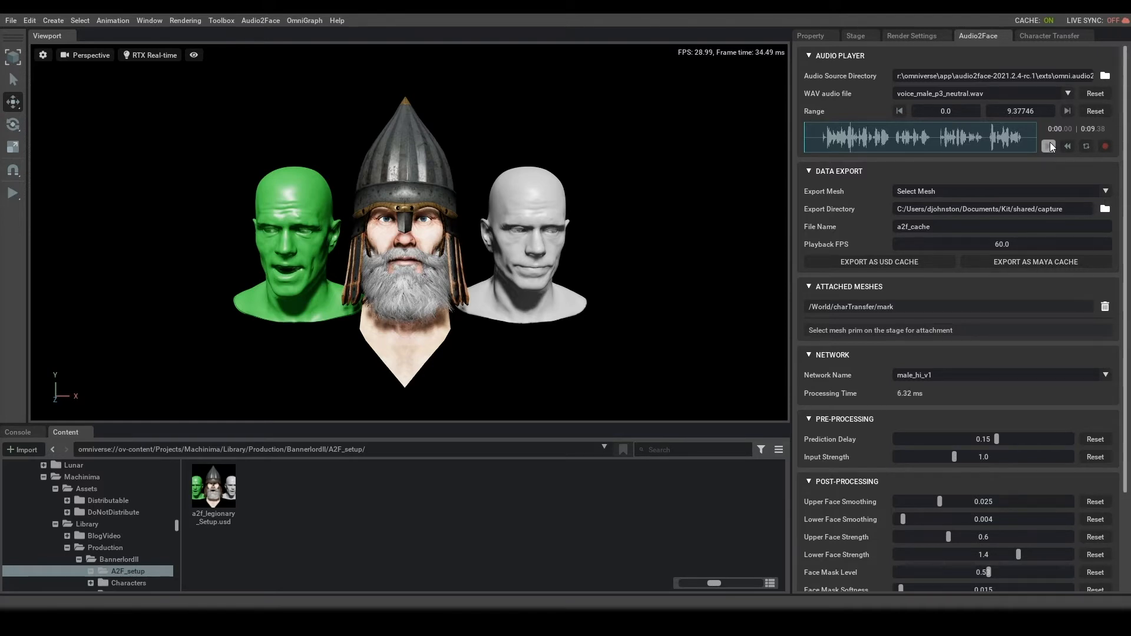
Step: Play voice_male_p3_neutral.wav through the Audio Player so the legionary head lip-syncs
{"action": "left_click", "coordinate": [1049, 146]}
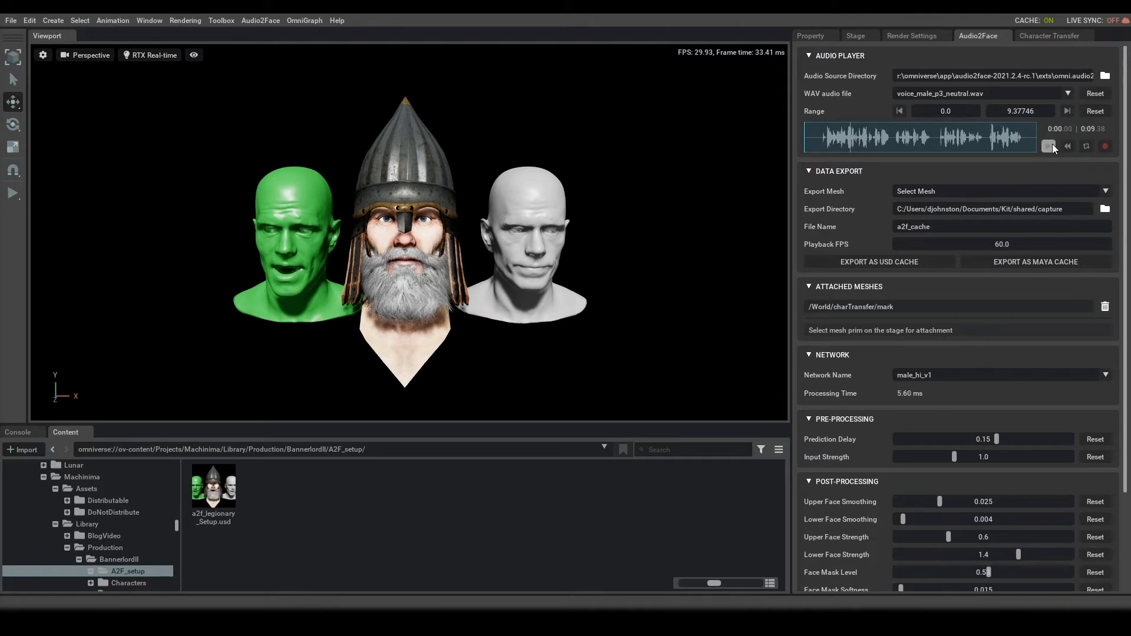
{"action": "left_click", "coordinate": [1049, 147]}
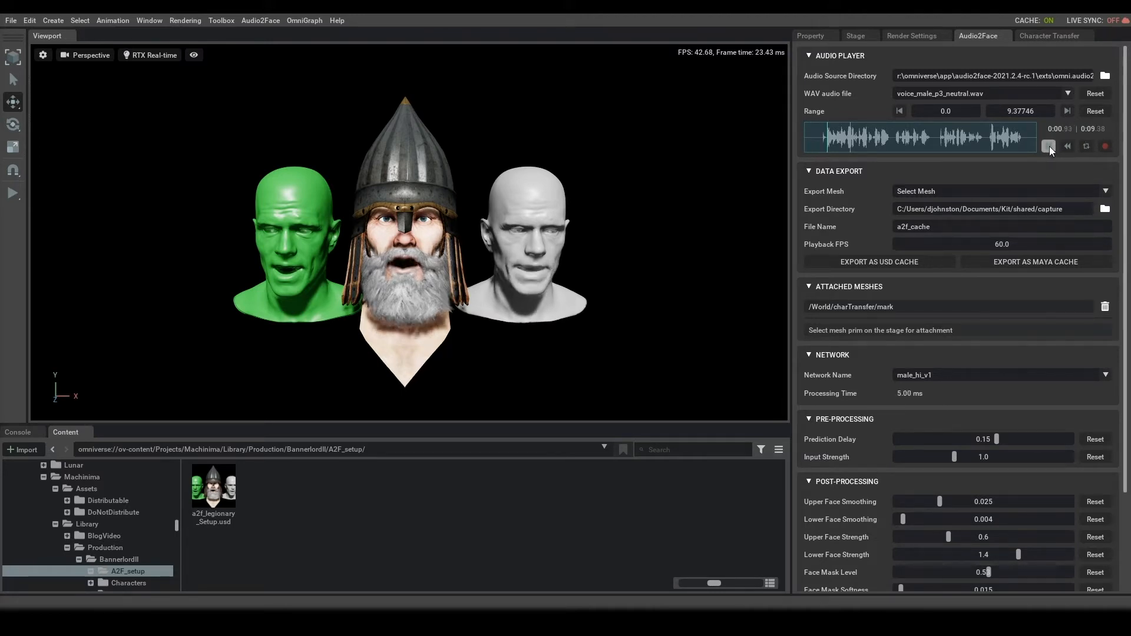
{"action": "left_click", "coordinate": [1049, 146]}
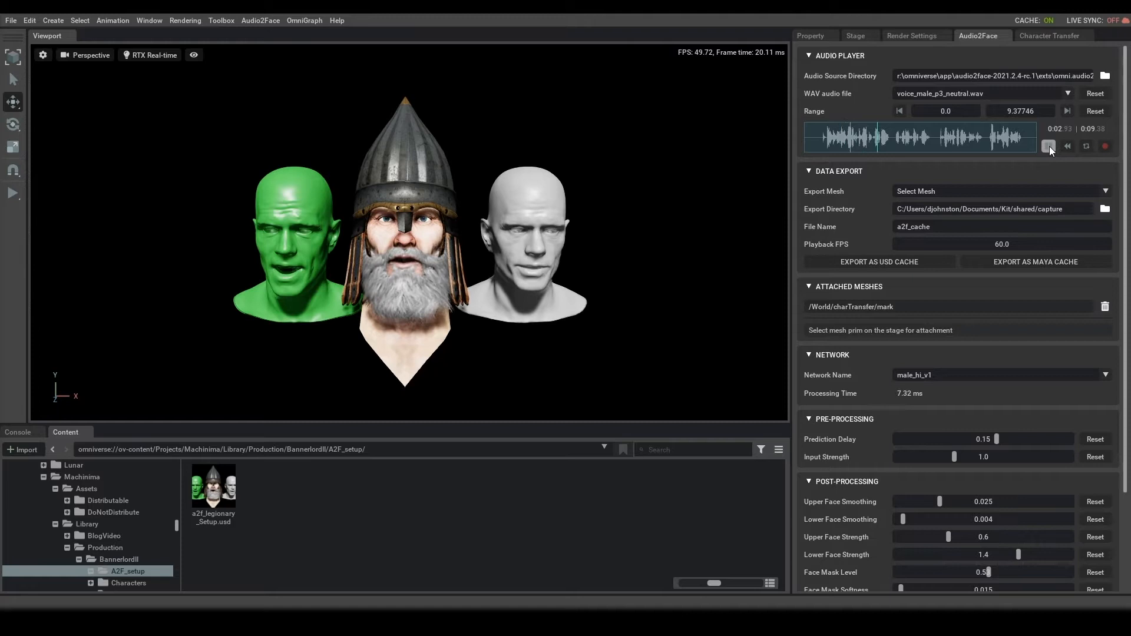
{"action": "left_click", "coordinate": [1049, 146]}
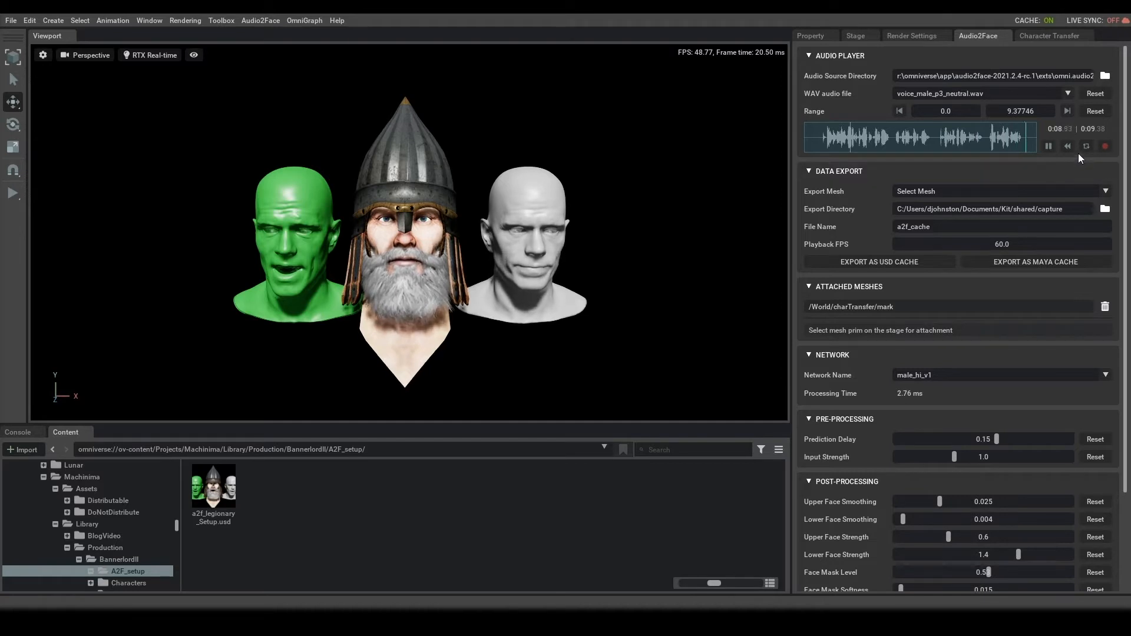
Step: Pause the Audio Player and review the Data Export and Post-Processing settings
{"action": "left_click", "coordinate": [1049, 146]}
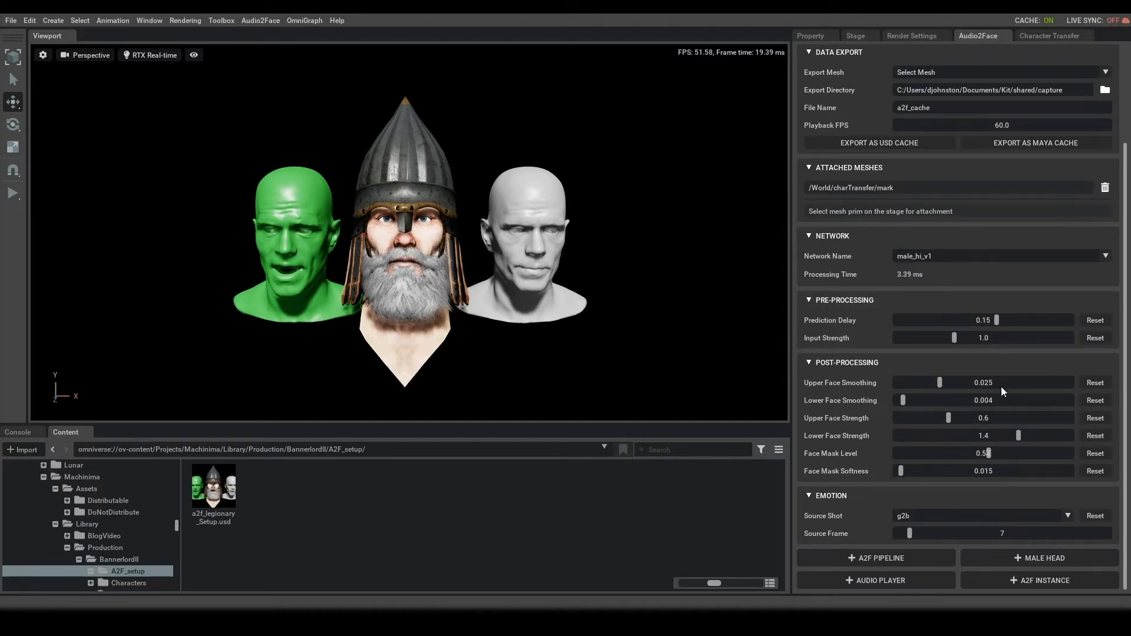
{"action": "left_click", "coordinate": [875, 580]}
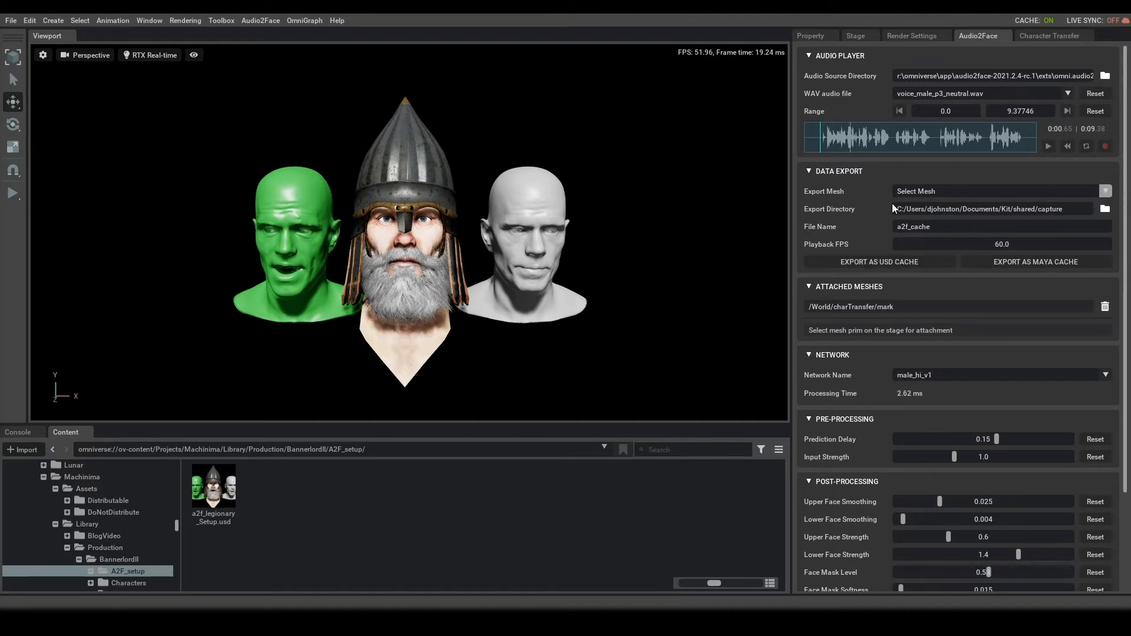
{"action": "mouse_move", "coordinate": [941, 197]}
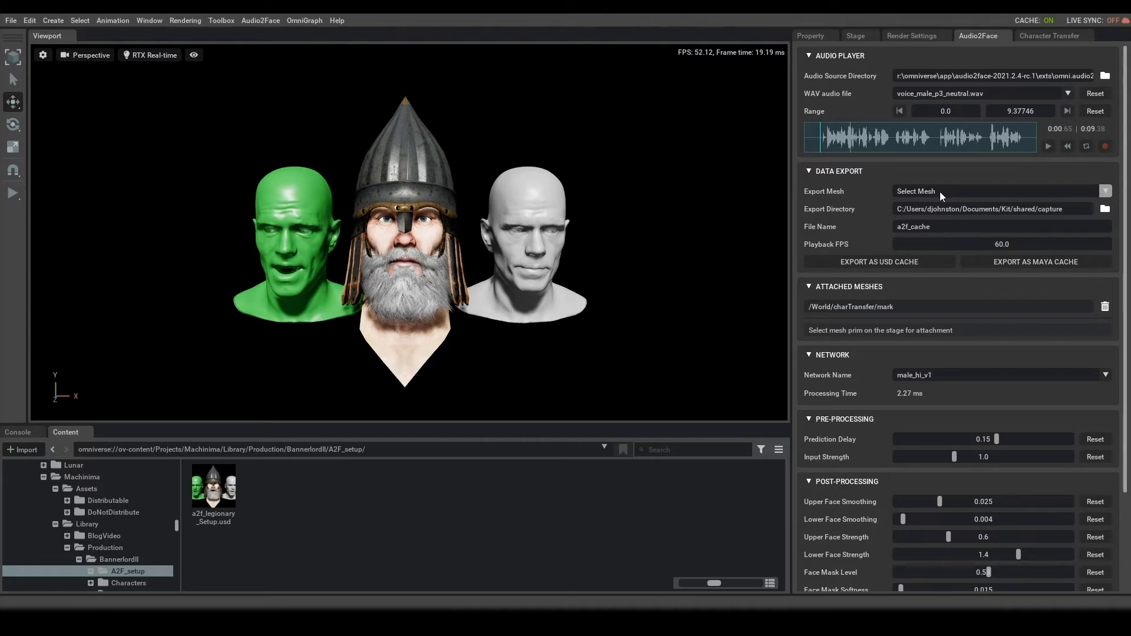
{"action": "left_click", "coordinate": [1002, 191]}
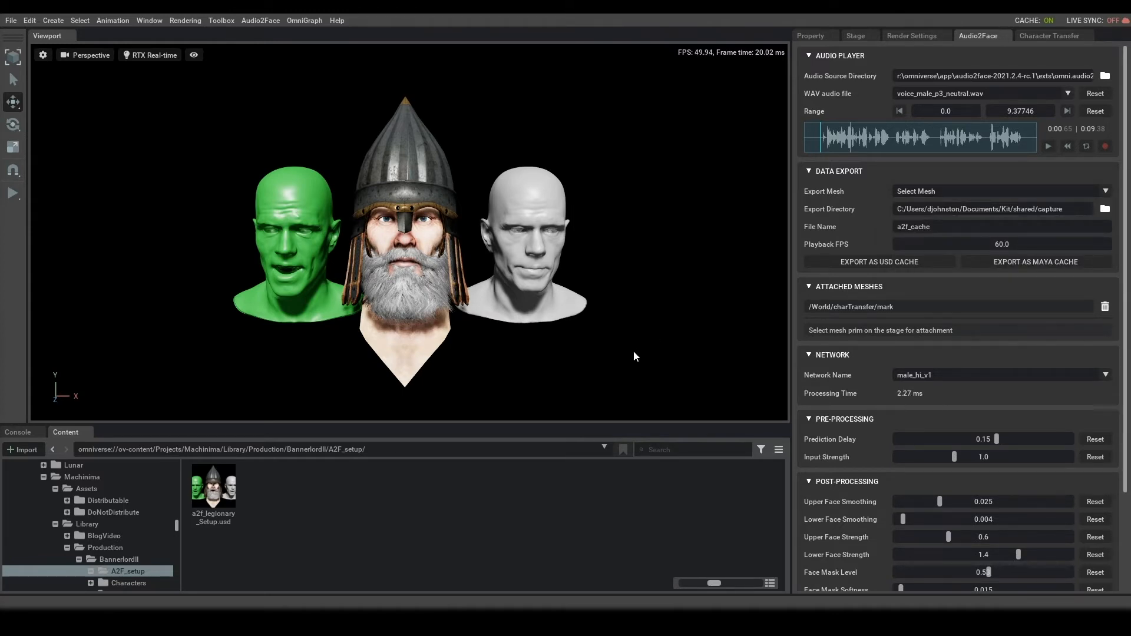
{"action": "mouse_move", "coordinate": [708, 166]}
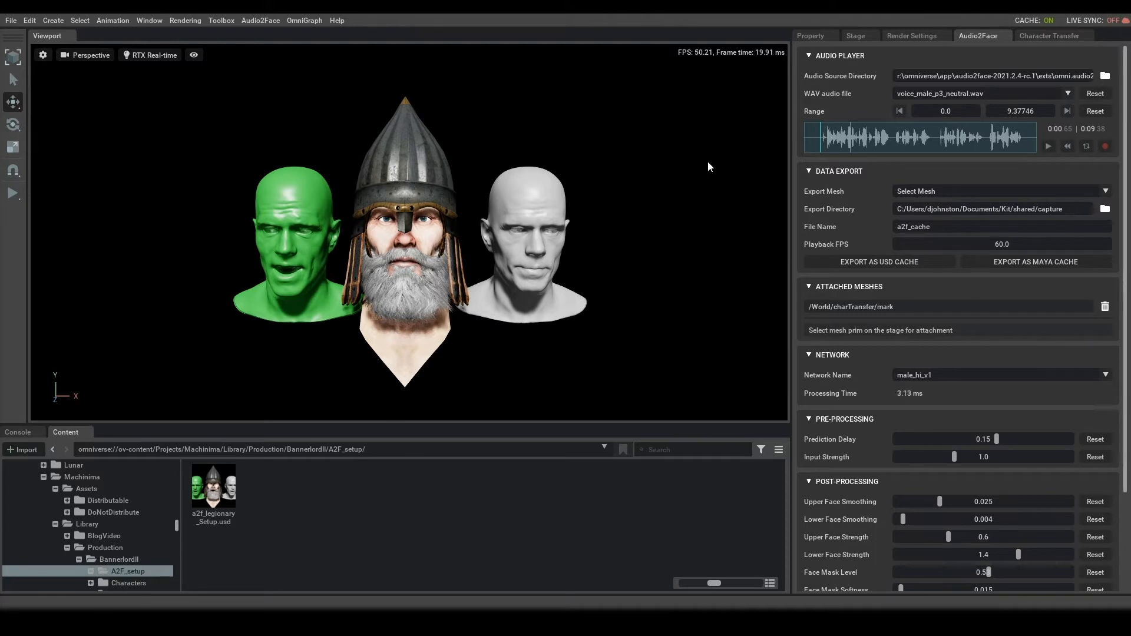
{"action": "mouse_move", "coordinate": [262, 185]}
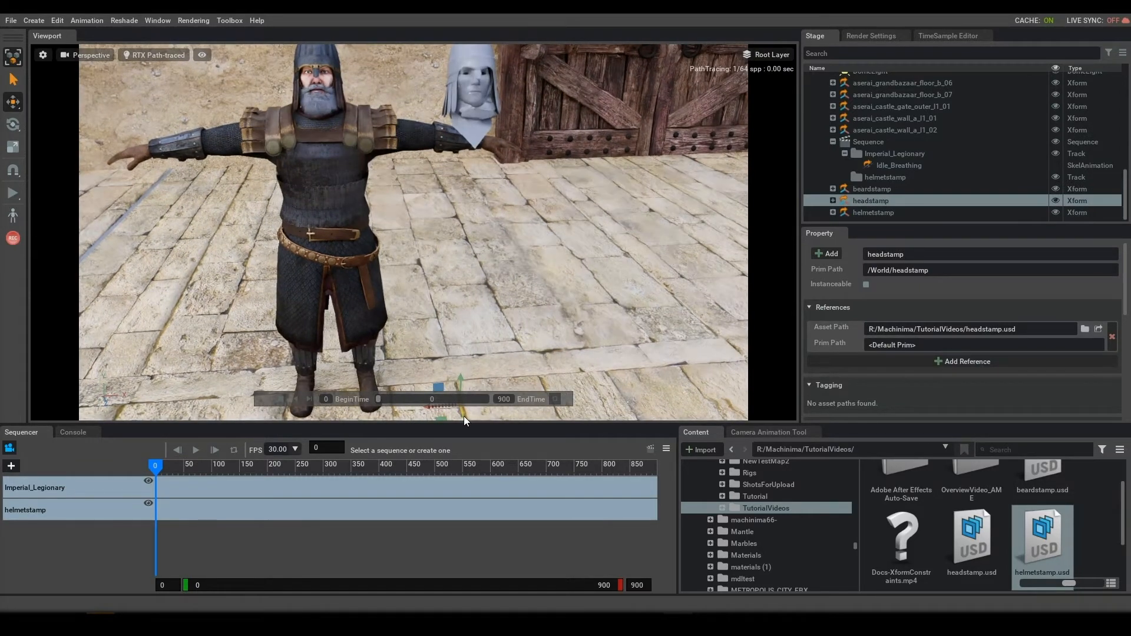
Step: Select the beardstamp mesh and frame the viewport on the legionary and floating mask
{"action": "left_click", "coordinate": [872, 189]}
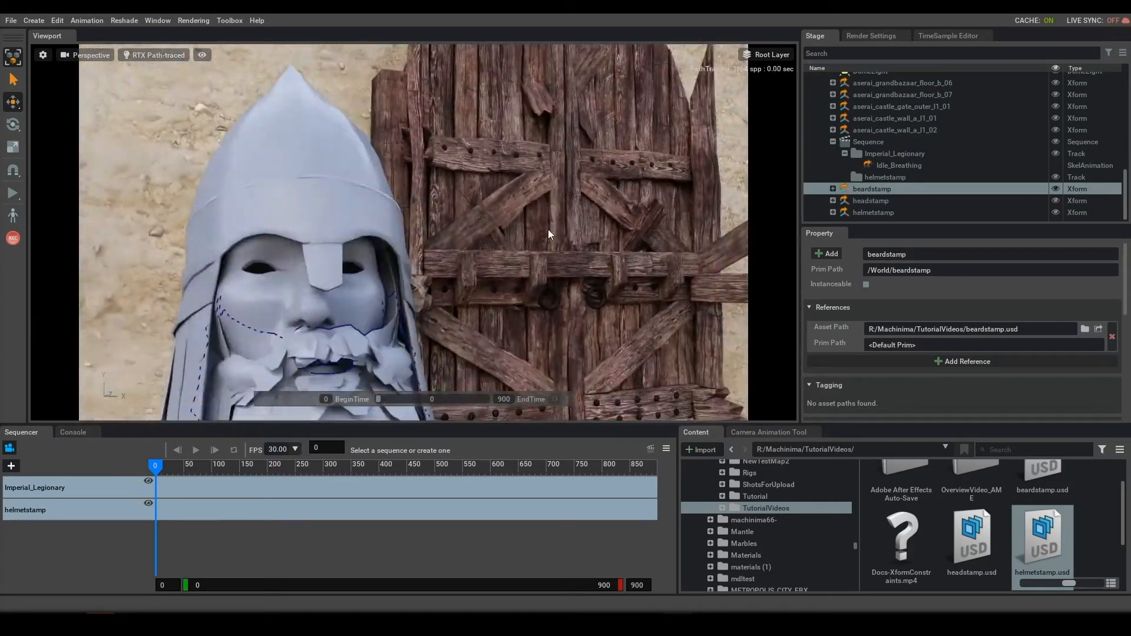
{"action": "left_click_drag", "start_coordinate": [156, 465], "coordinate": [192, 465]}
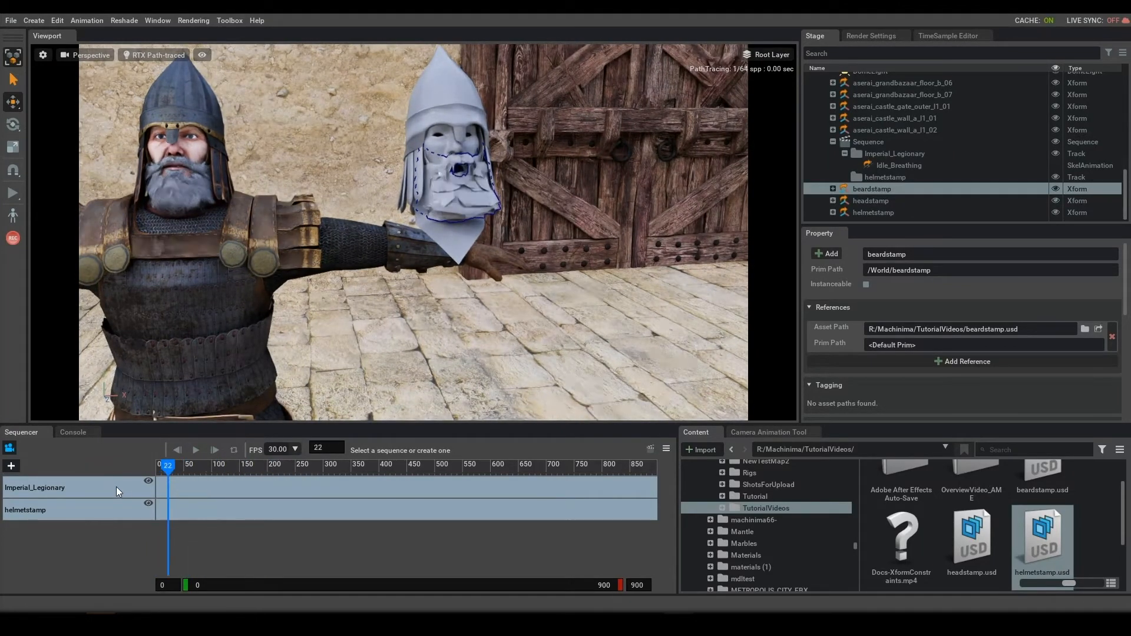
Step: Find the Kit Toolbox extension by searching "toolbox" in the Extensions manager
{"action": "left_click", "coordinate": [157, 20]}
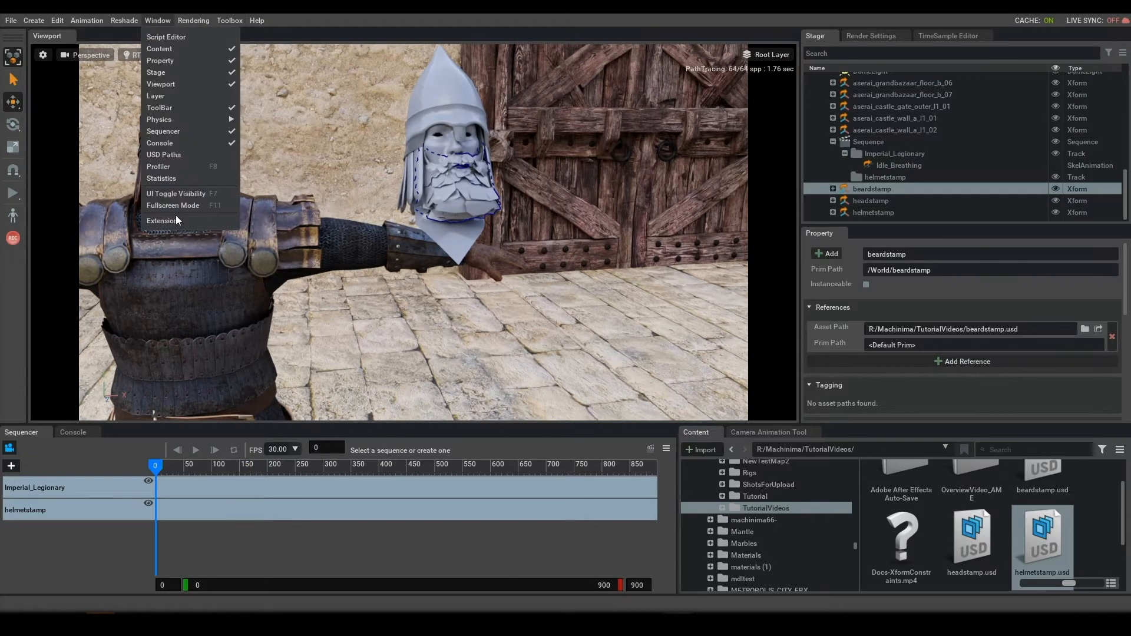
{"action": "left_click", "coordinate": [165, 221]}
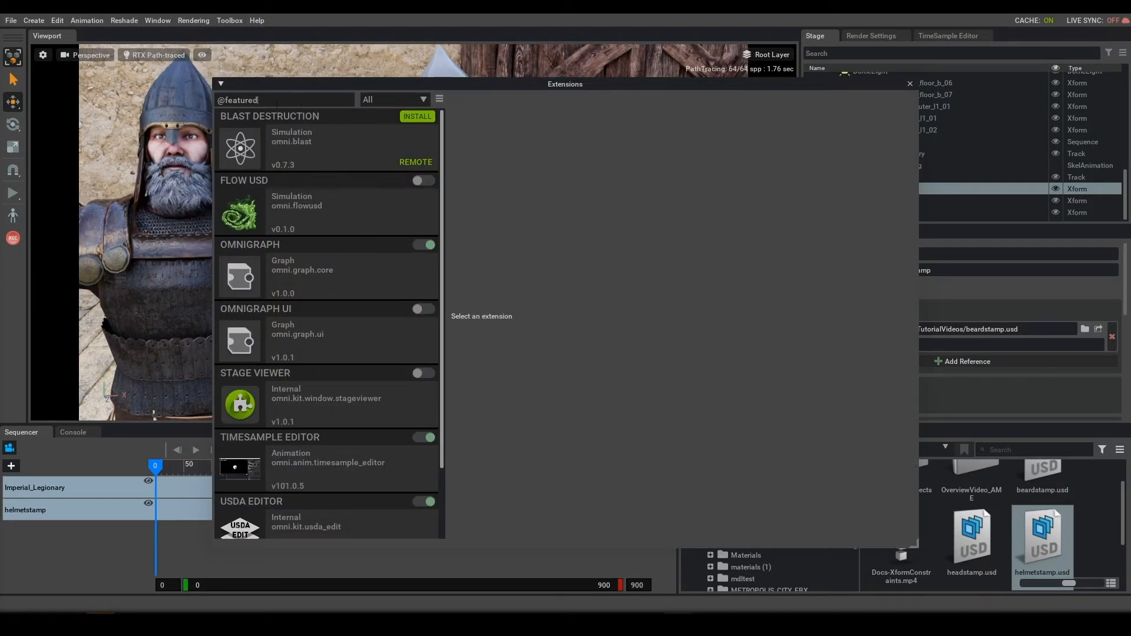
{"action": "type", "text": "top"}
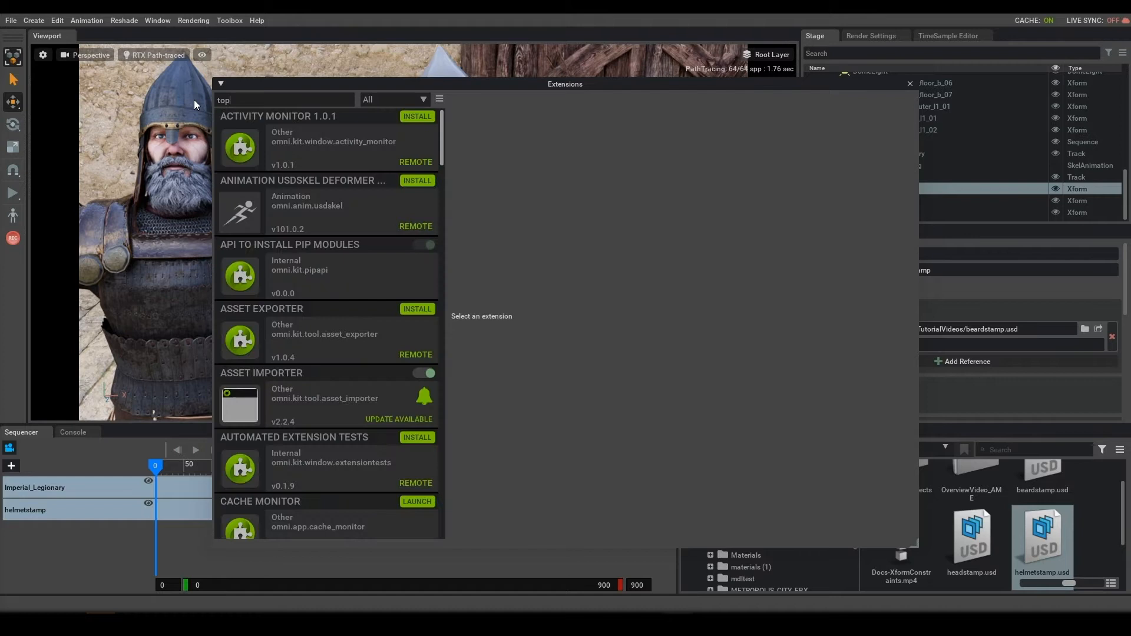
{"action": "type", "text": "oolbox"}
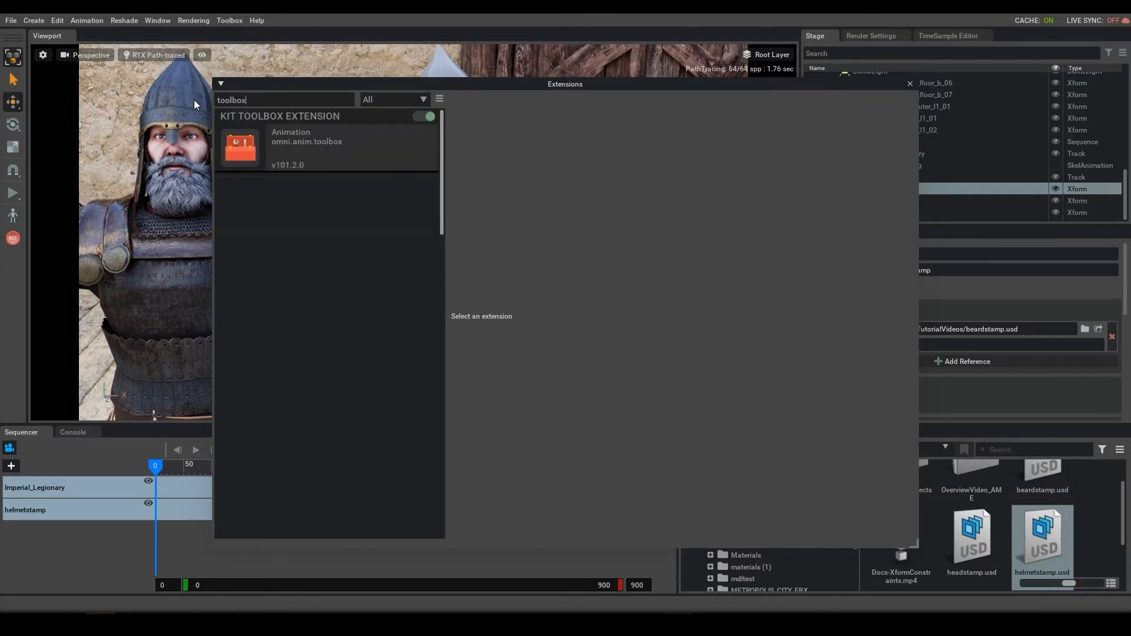
Step: Toggle the Kit Toolbox Extension off and back on to restart it
{"action": "left_click", "coordinate": [424, 116]}
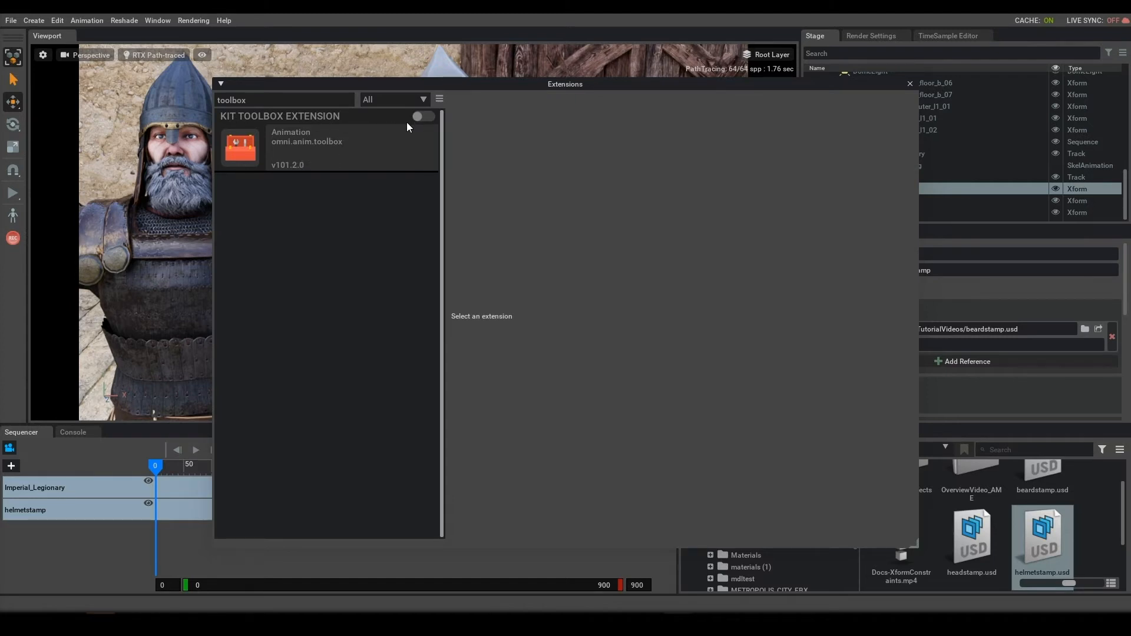
{"action": "left_click", "coordinate": [421, 116]}
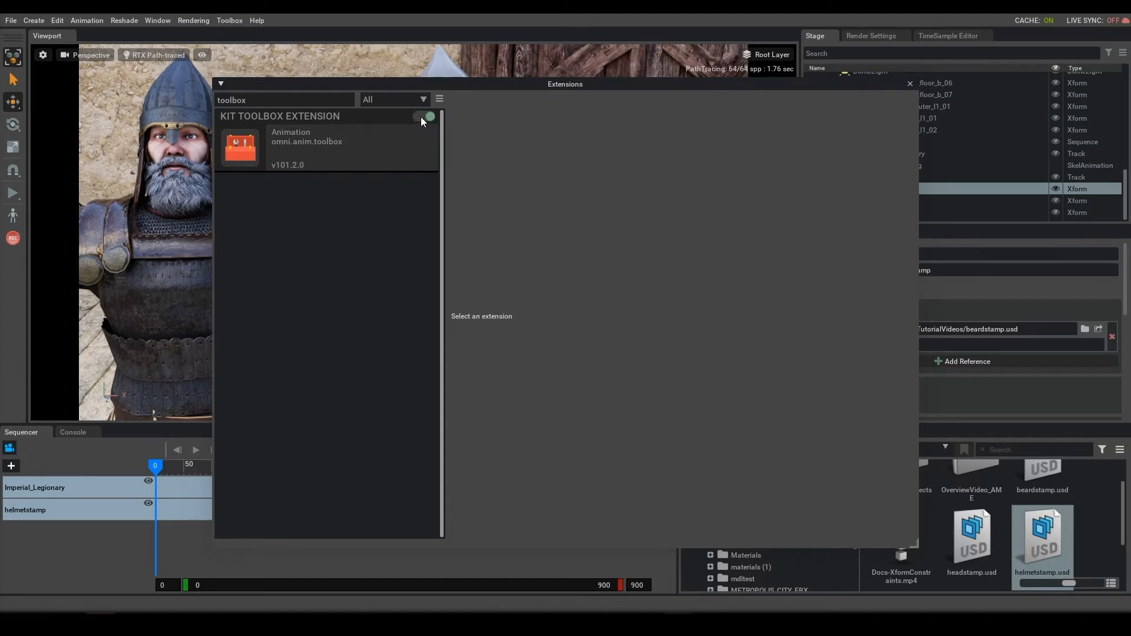
{"action": "left_click", "coordinate": [424, 117]}
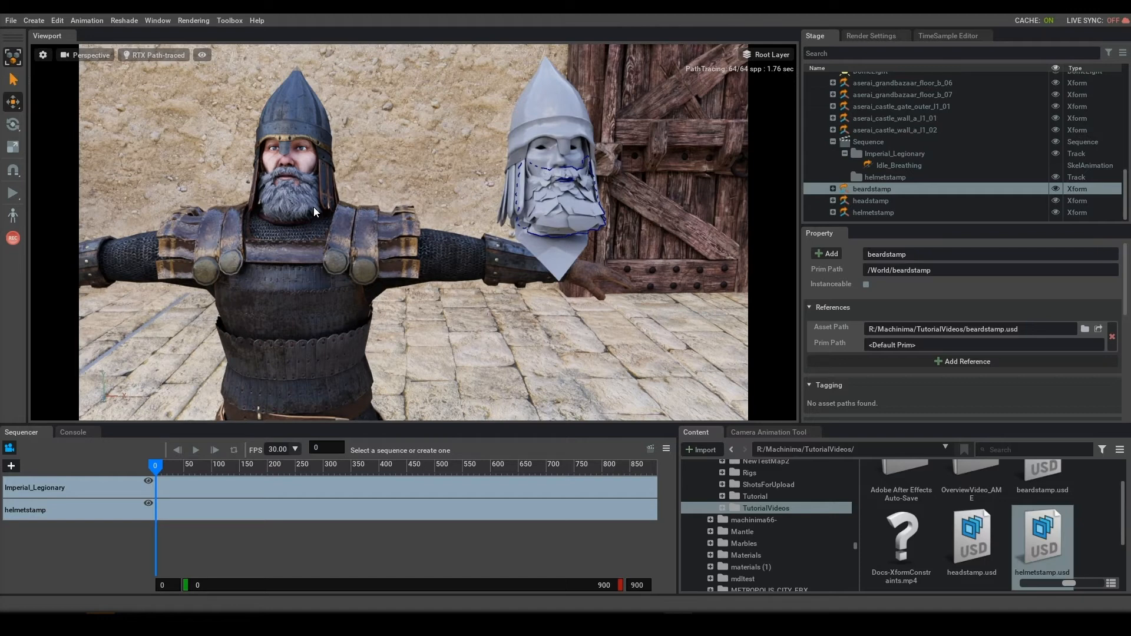
{"action": "mouse_move", "coordinate": [683, 116]}
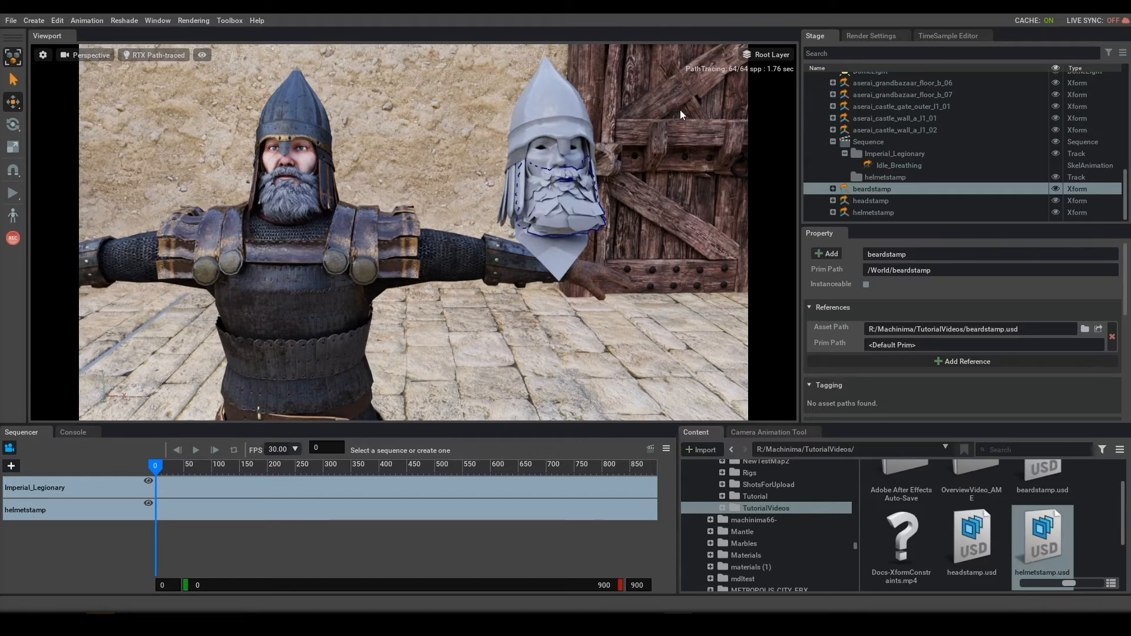
{"action": "mouse_move", "coordinate": [577, 165]}
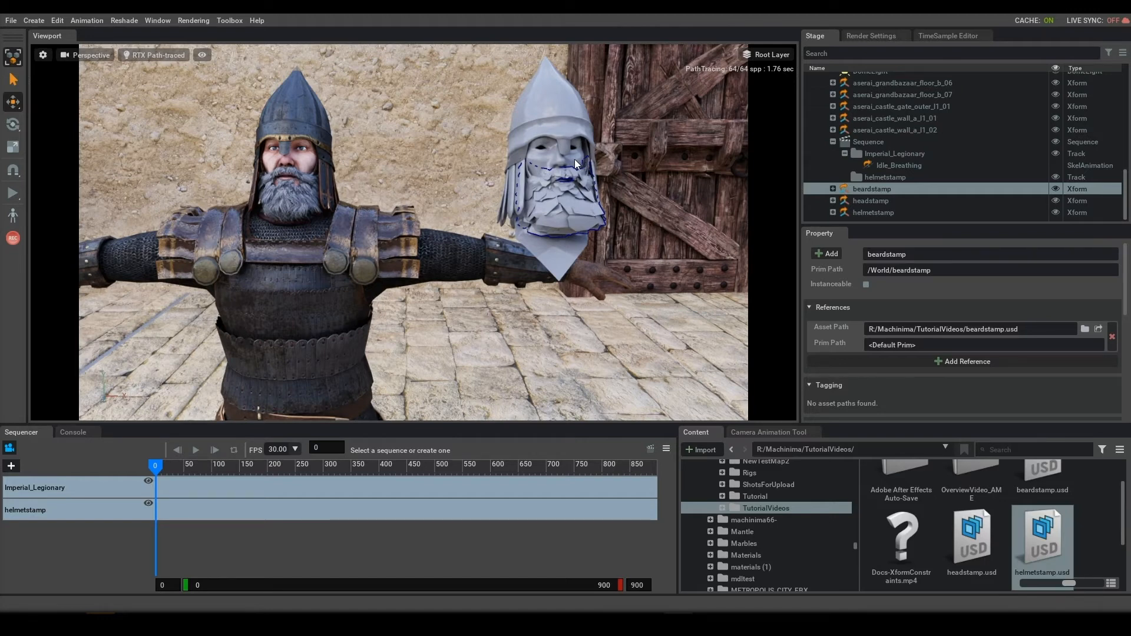
{"action": "mouse_move", "coordinate": [13, 56]}
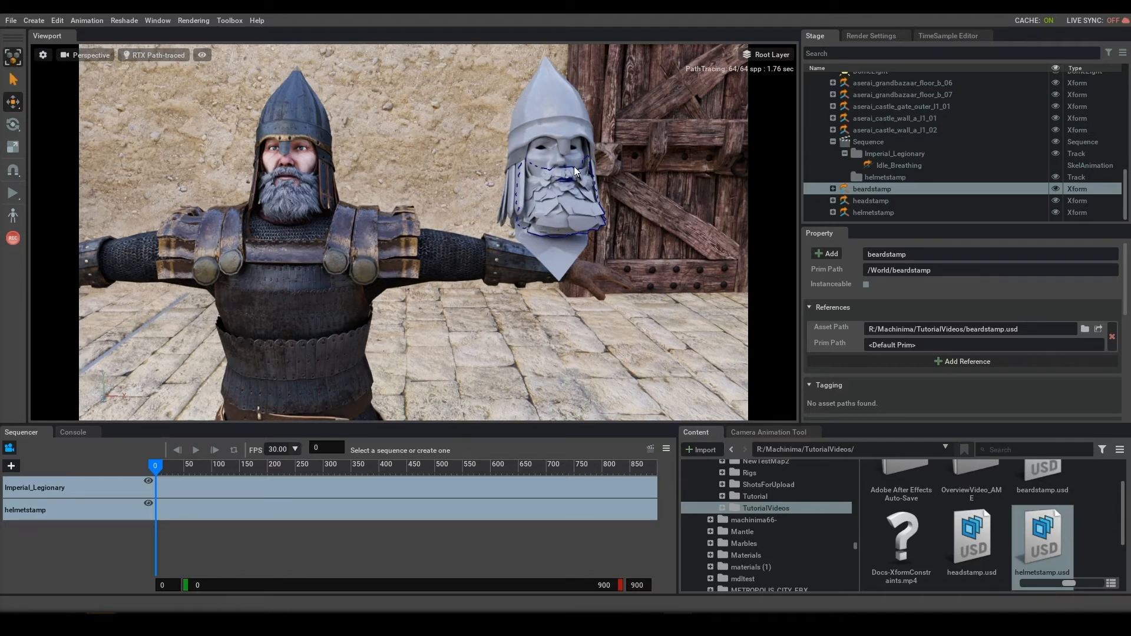
Step: Create a Points Node linking the headstamp a2fMesh cache to the legionary's meshes
{"action": "left_click", "coordinate": [878, 212]}
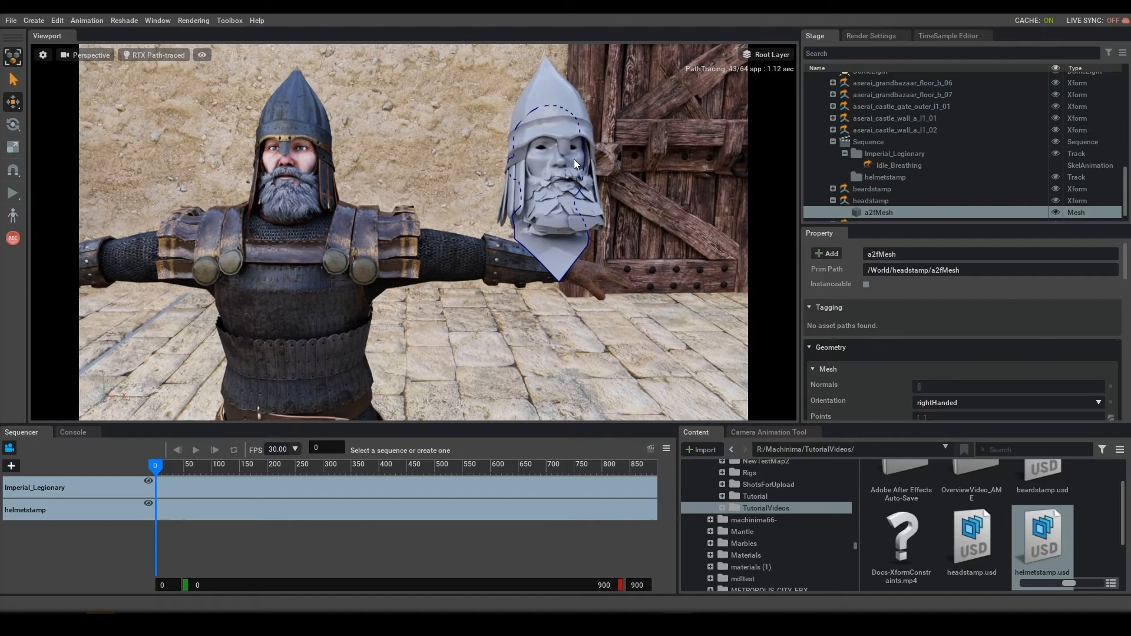
{"action": "mouse_move", "coordinate": [609, 184]}
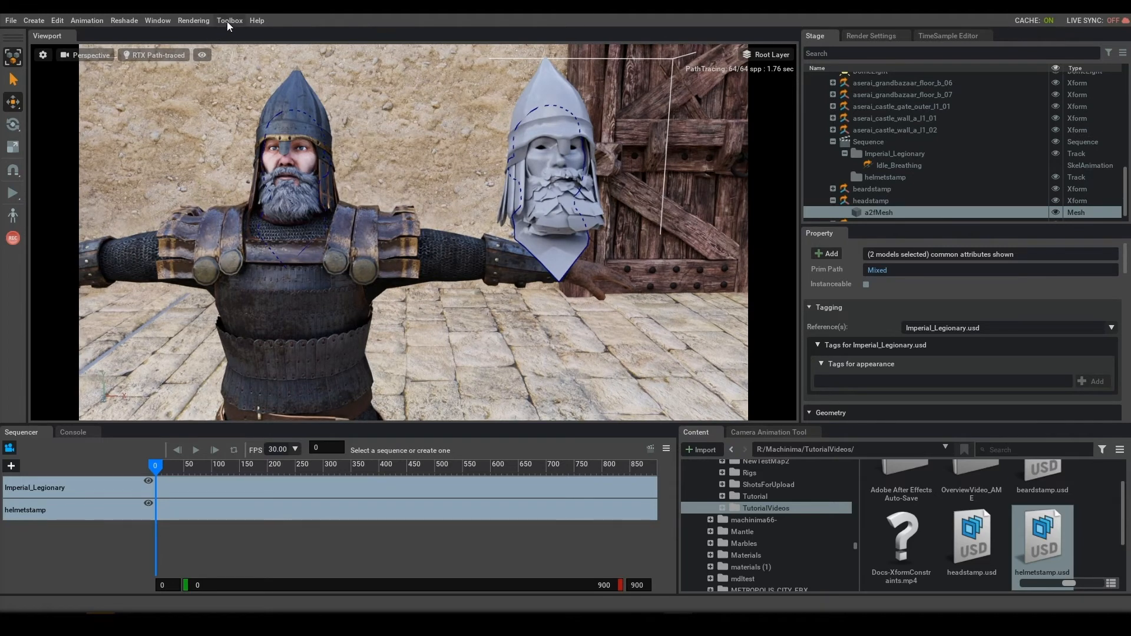
{"action": "left_click", "coordinate": [230, 20]}
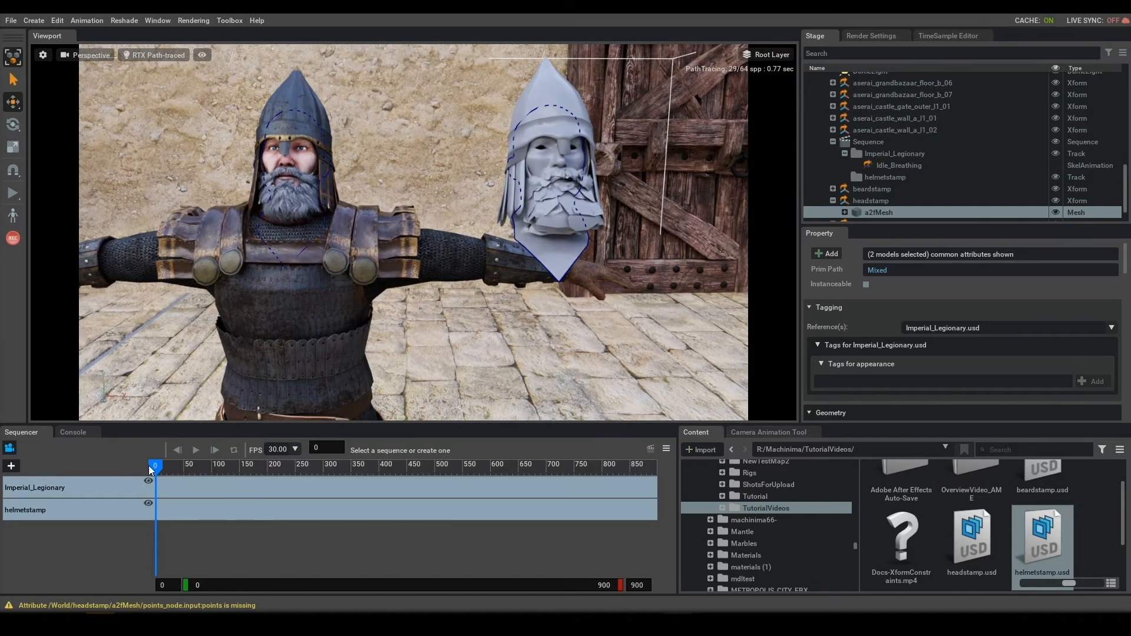
{"action": "left_click_drag", "start_coordinate": [155, 465], "coordinate": [184, 465]}
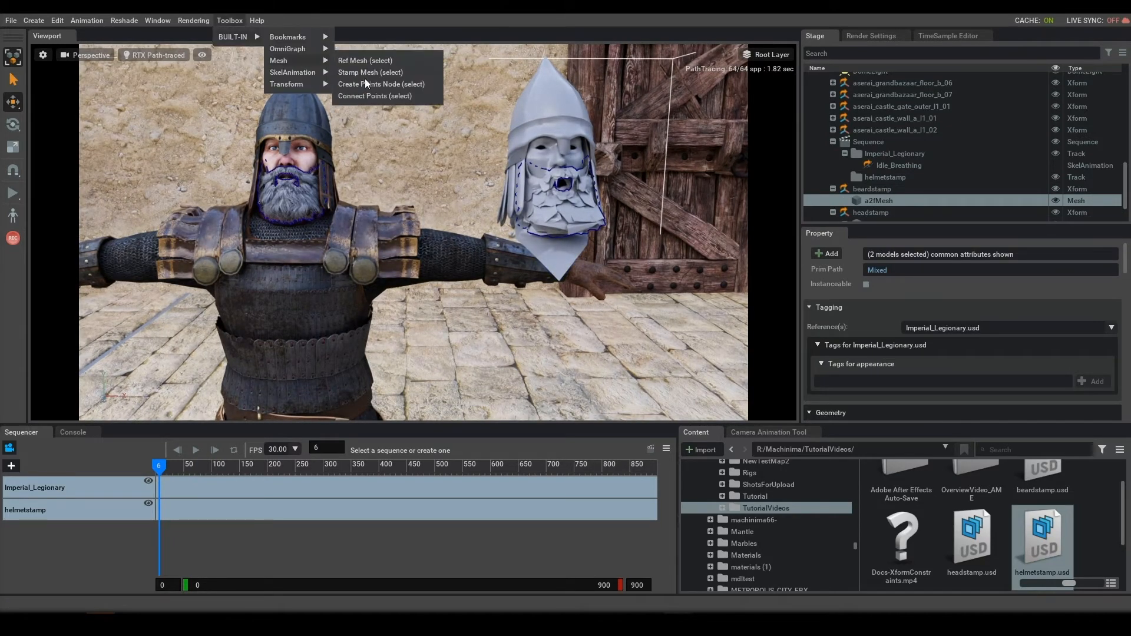
{"action": "left_click", "coordinate": [380, 83]}
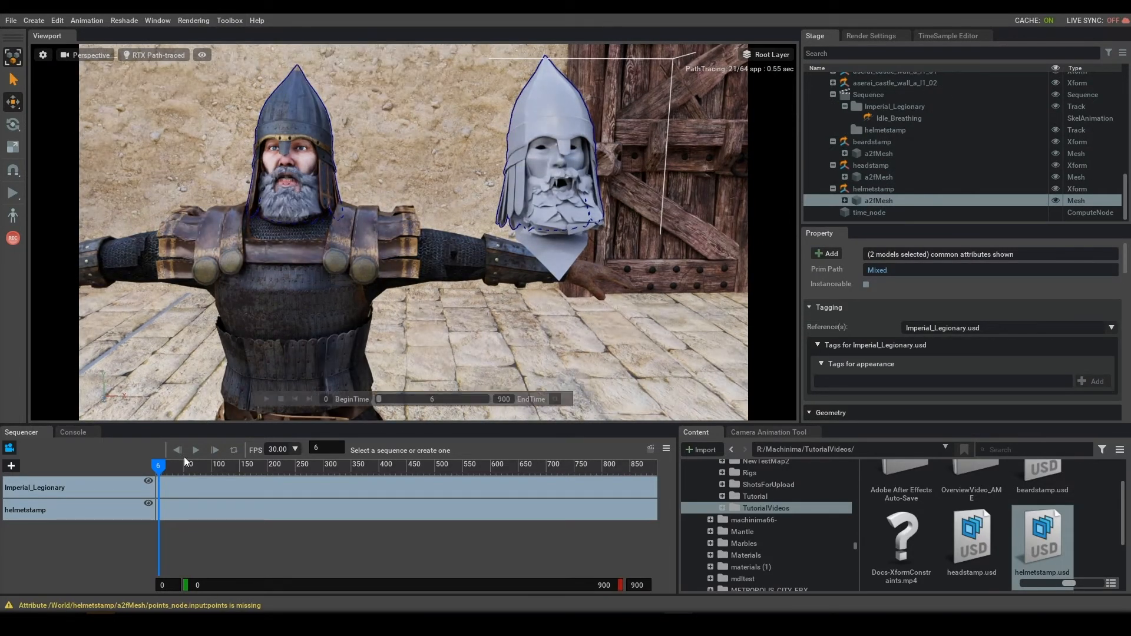
Step: Scrub the timeline to preview the cache driving the legionary's mouth movement
{"action": "left_click_drag", "start_coordinate": [157, 465], "coordinate": [179, 466]}
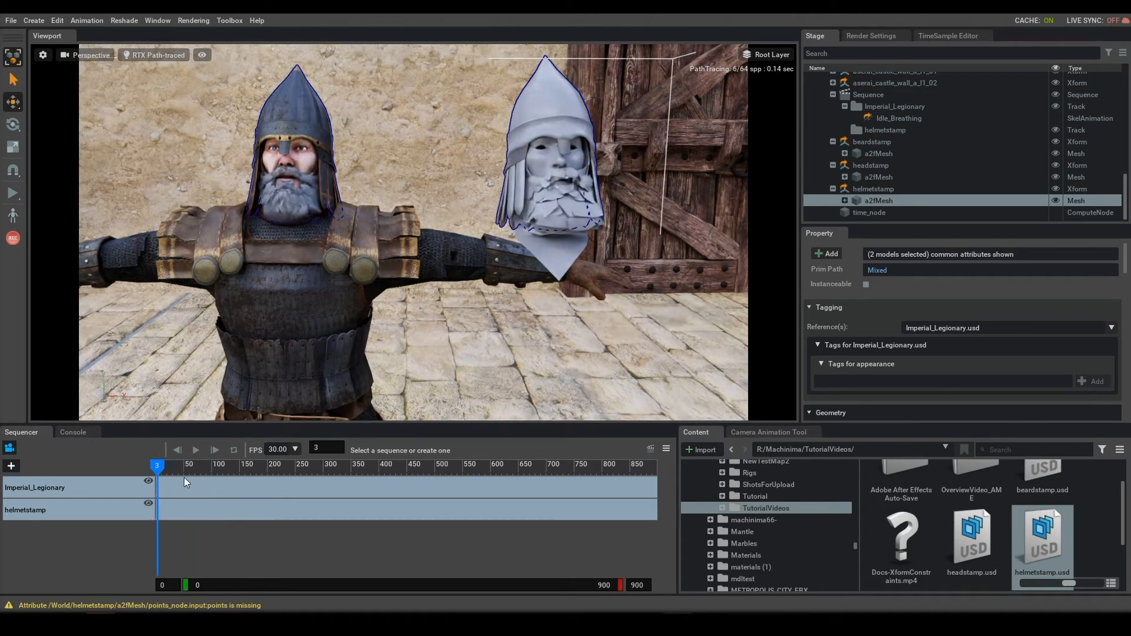
{"action": "left_click_drag", "start_coordinate": [157, 466], "coordinate": [199, 466]}
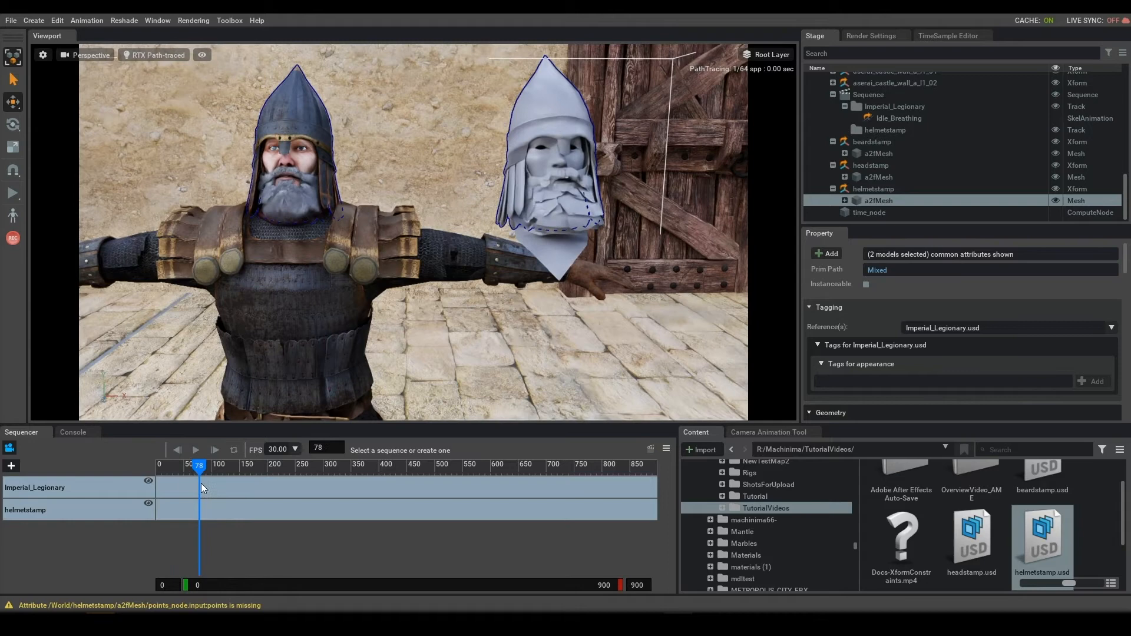
{"action": "left_click_drag", "start_coordinate": [200, 465], "coordinate": [160, 465]}
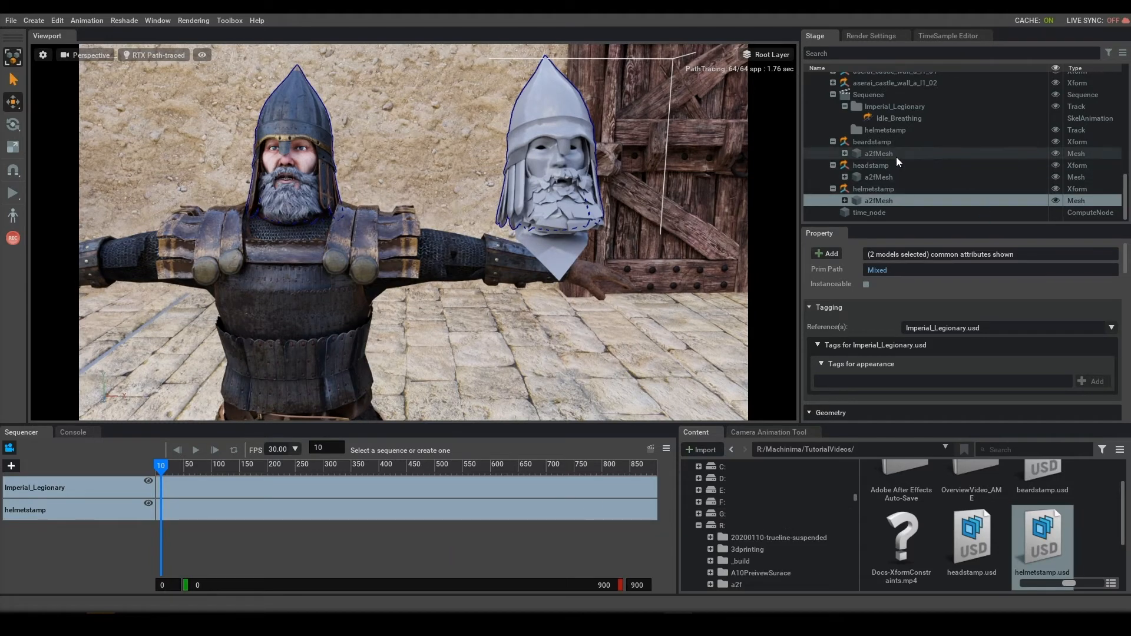
Step: Add the beardstamp and helmetstamp a2fMesh caches as Sequencer tracks starting at frame 200
{"action": "left_click", "coordinate": [878, 153]}
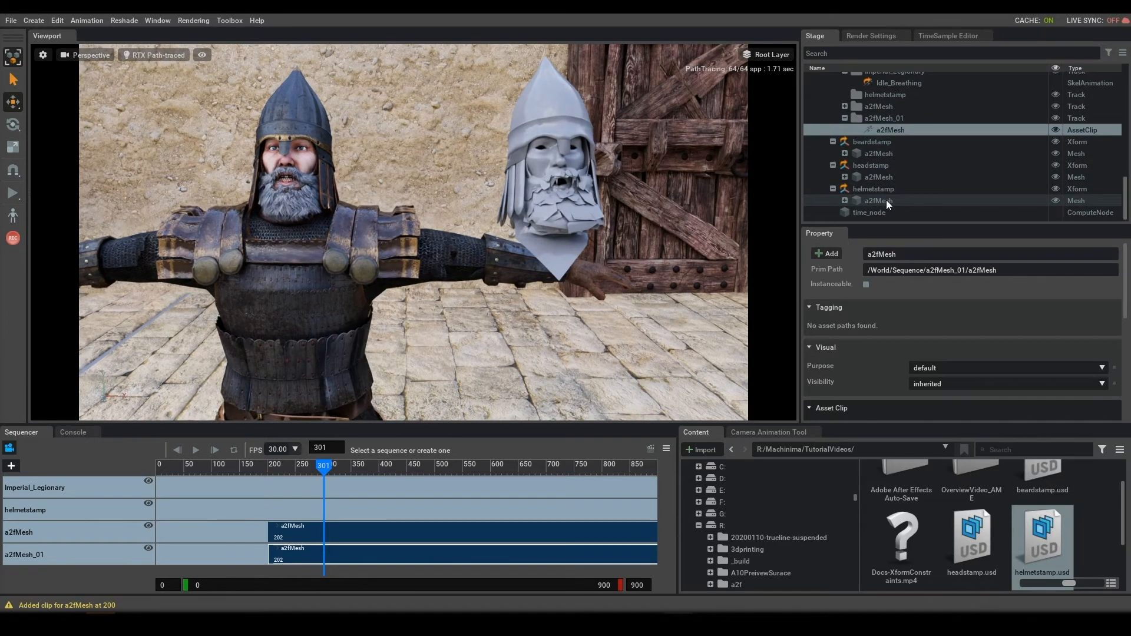
{"action": "left_click", "coordinate": [877, 200]}
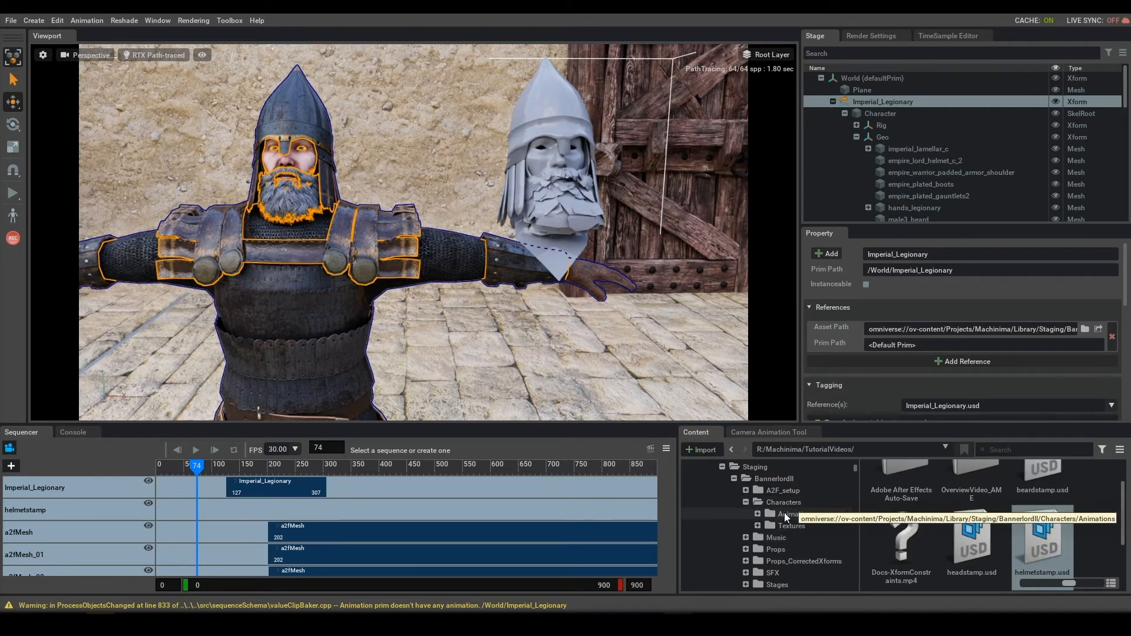
Step: Assign Idle_Breathing.usd to the Imperial_Legionary clip, aligned near frame 196, and preview it
{"action": "double_click", "coordinate": [788, 514]}
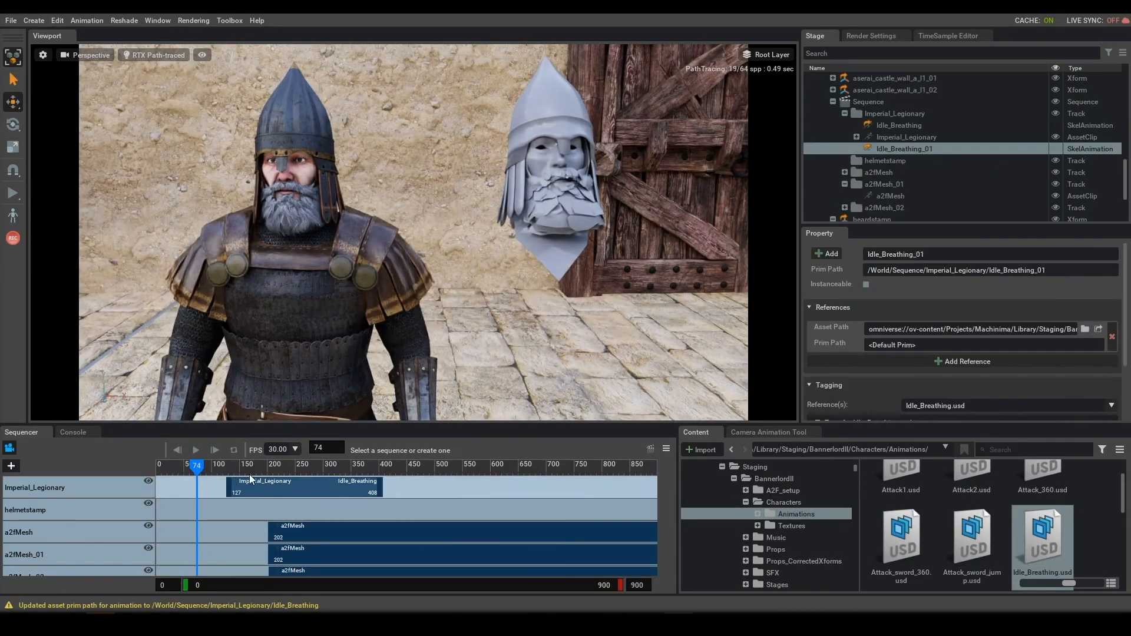
{"action": "left_click", "coordinate": [906, 137]}
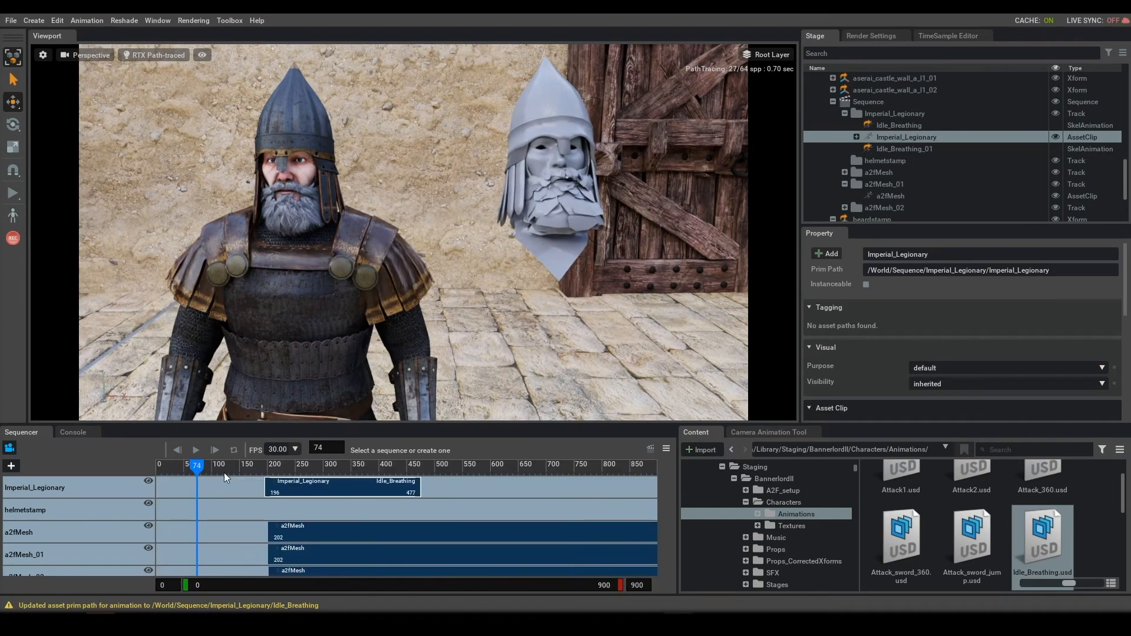
{"action": "left_click_drag", "start_coordinate": [197, 465], "coordinate": [348, 465]}
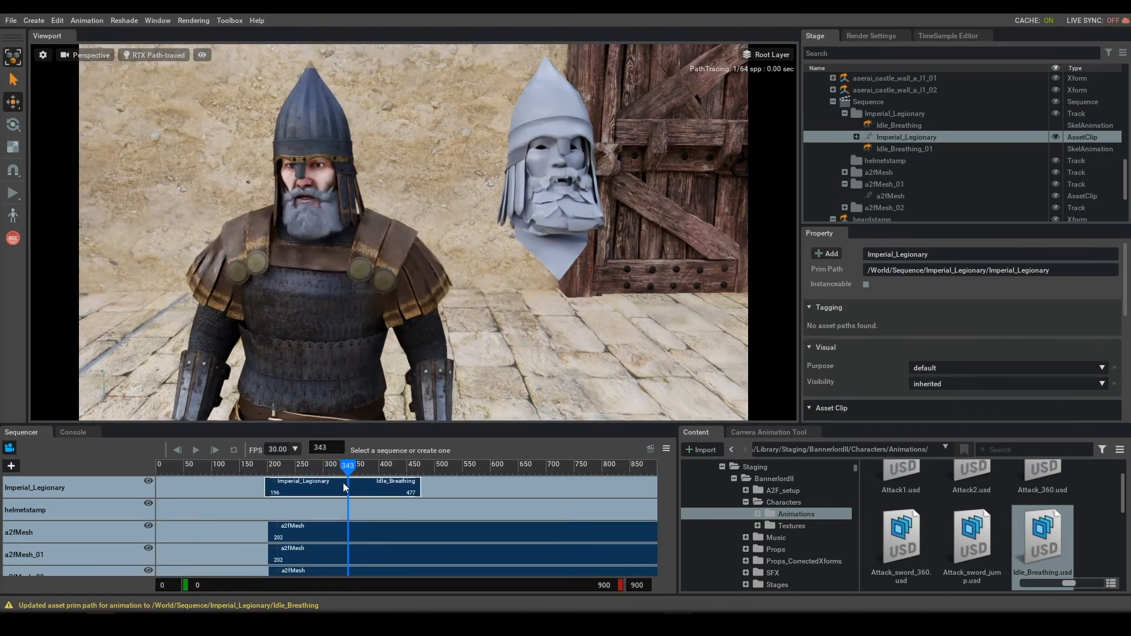
{"action": "left_click_drag", "start_coordinate": [348, 466], "coordinate": [356, 465]}
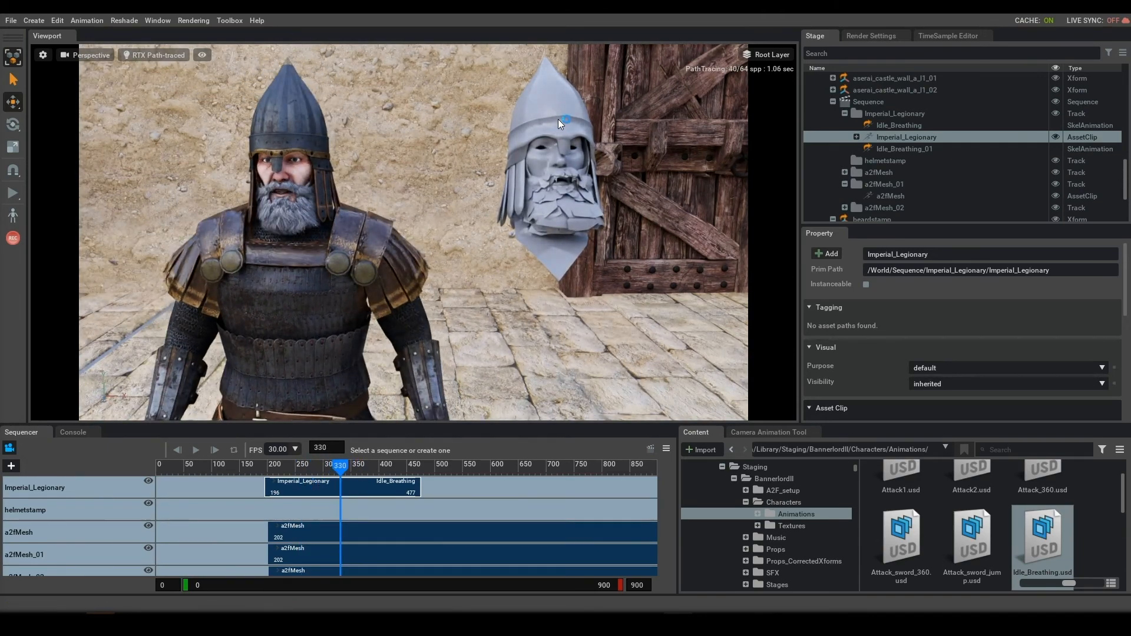
Step: Hide the helmetstamp, headstamp and beardstamp meshes in the Stage panel
{"action": "left_click", "coordinate": [878, 201]}
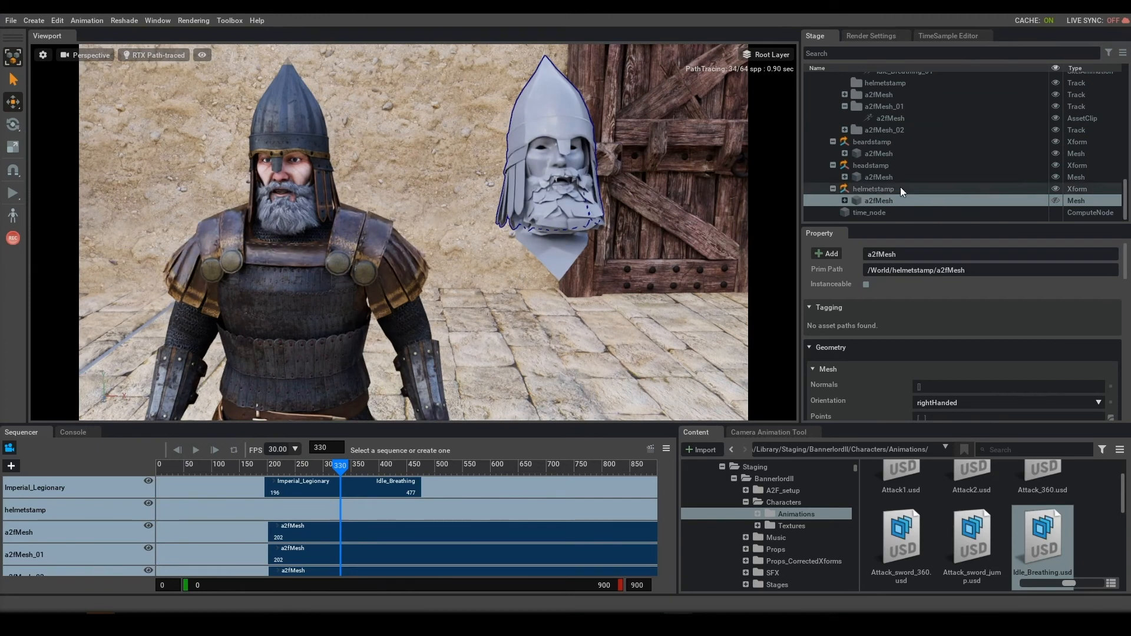
{"action": "left_click", "coordinate": [871, 165]}
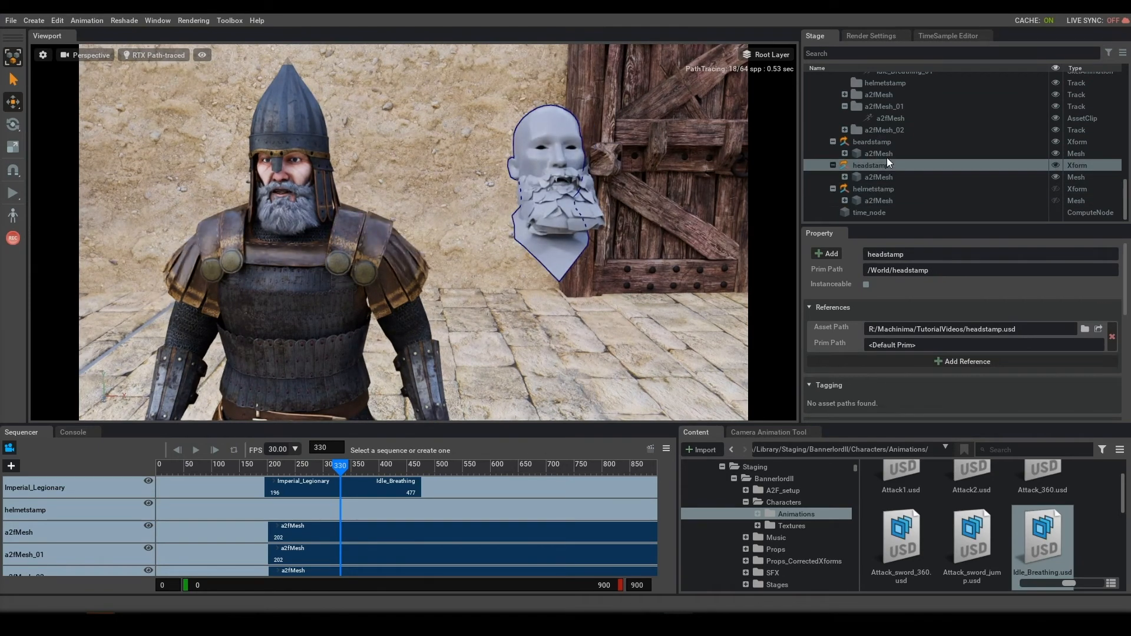
{"action": "left_click", "coordinate": [873, 141]}
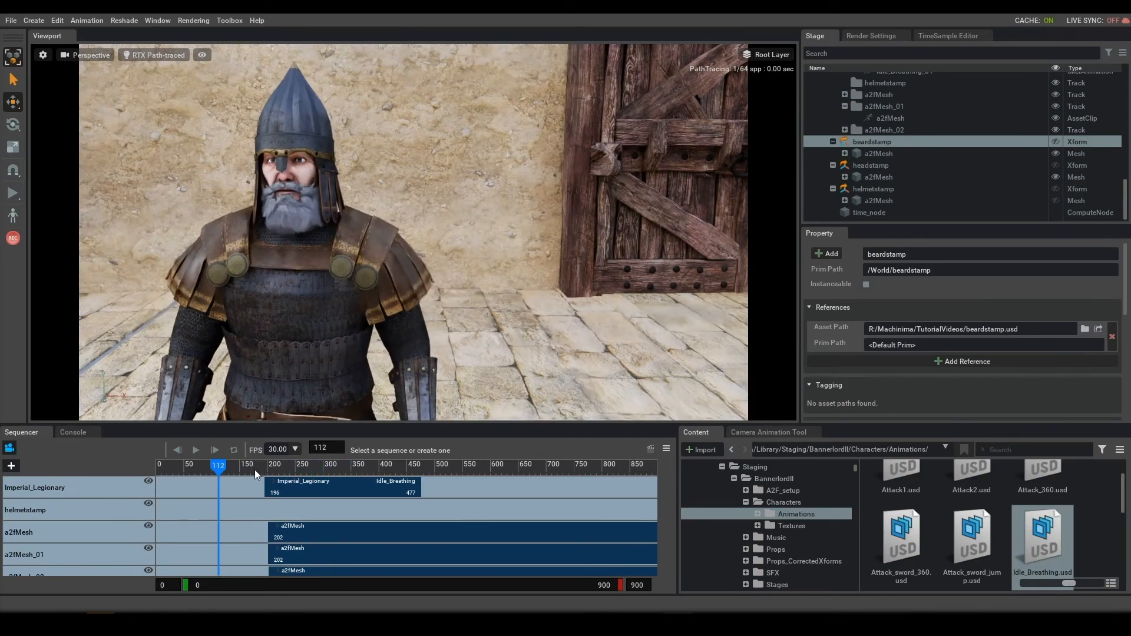
Step: Scrub the Sequencer to review the lip sync playing with the idle animation
{"action": "left_click_drag", "start_coordinate": [217, 465], "coordinate": [254, 465]}
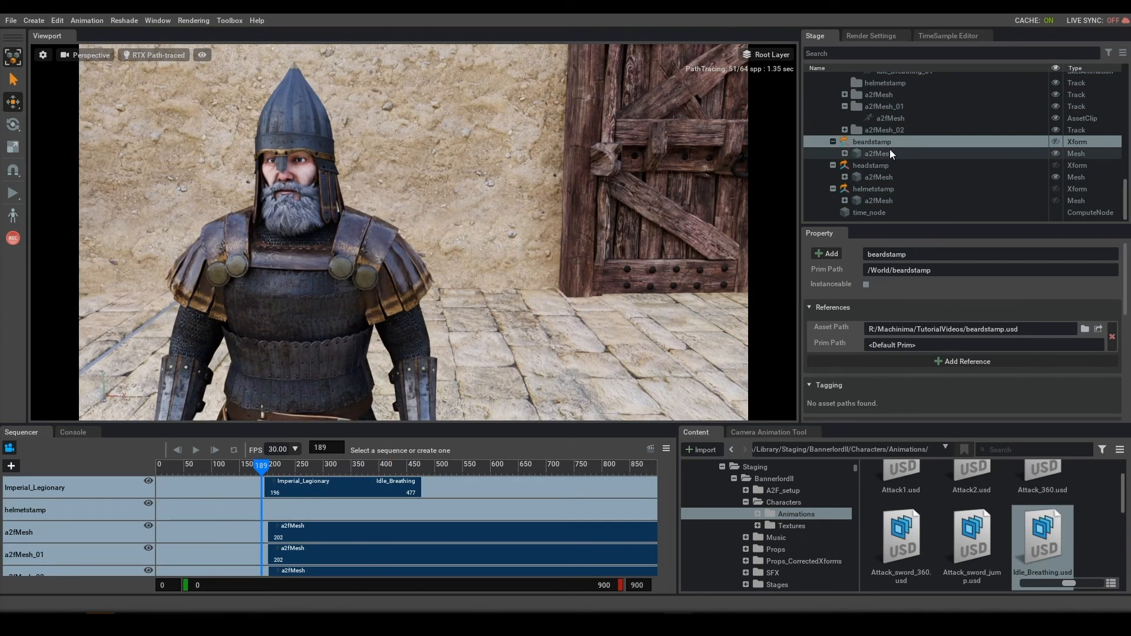
{"action": "left_click", "coordinate": [880, 153]}
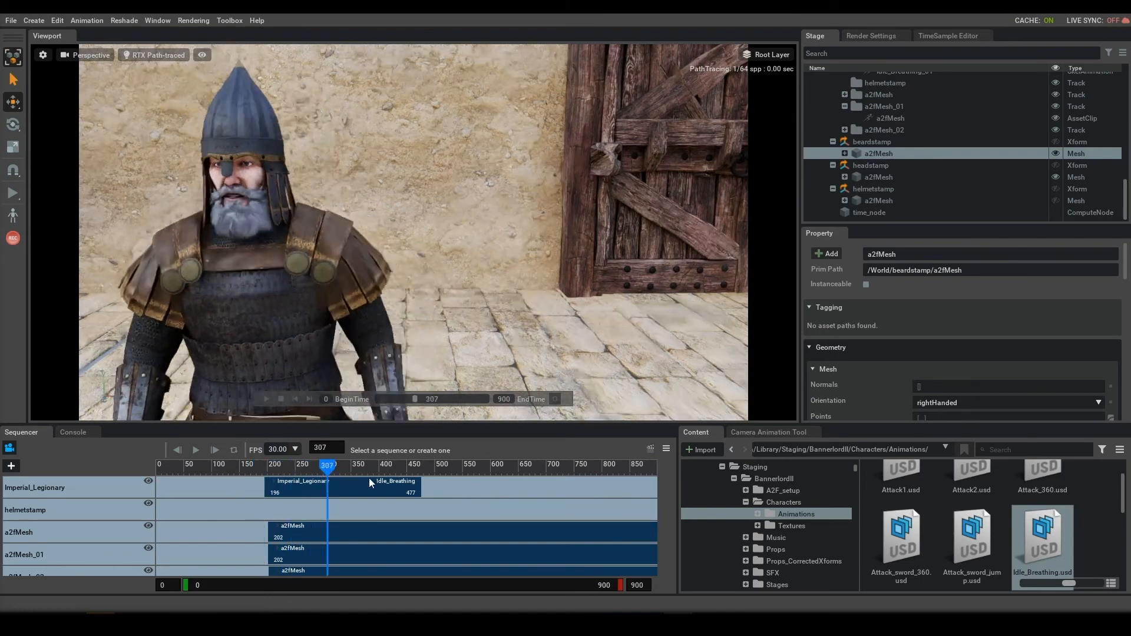
{"action": "left_click_drag", "start_coordinate": [329, 465], "coordinate": [231, 466]}
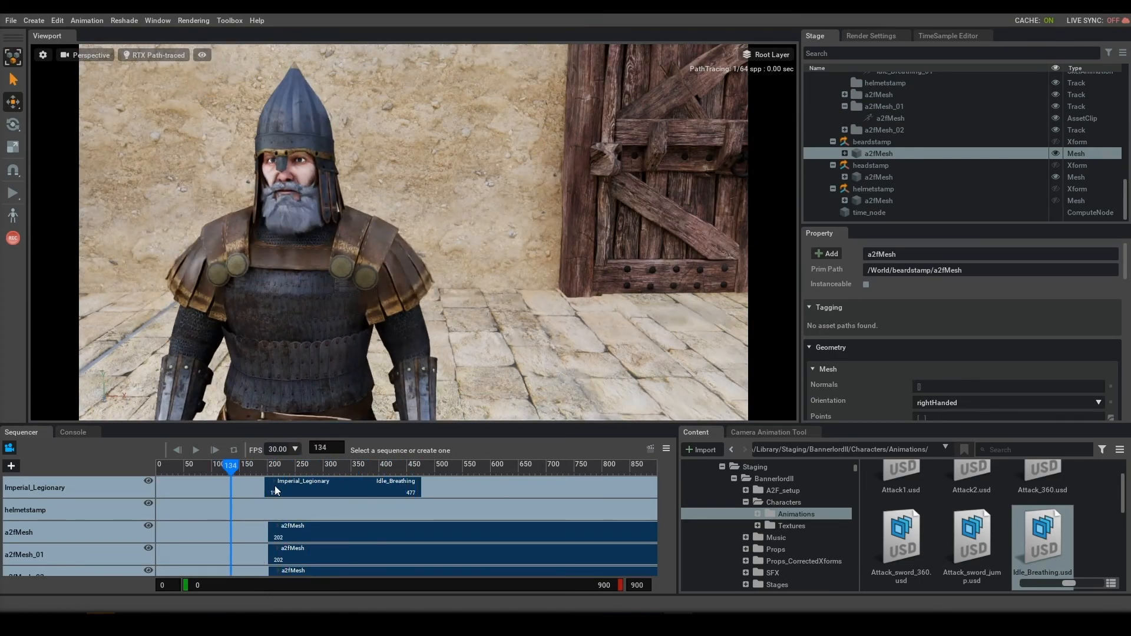